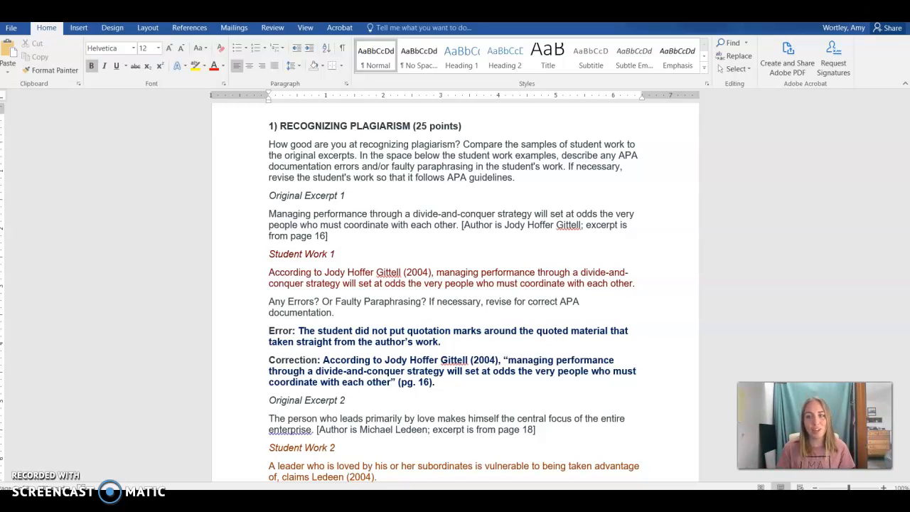
pyautogui.moveTo(420, 231)
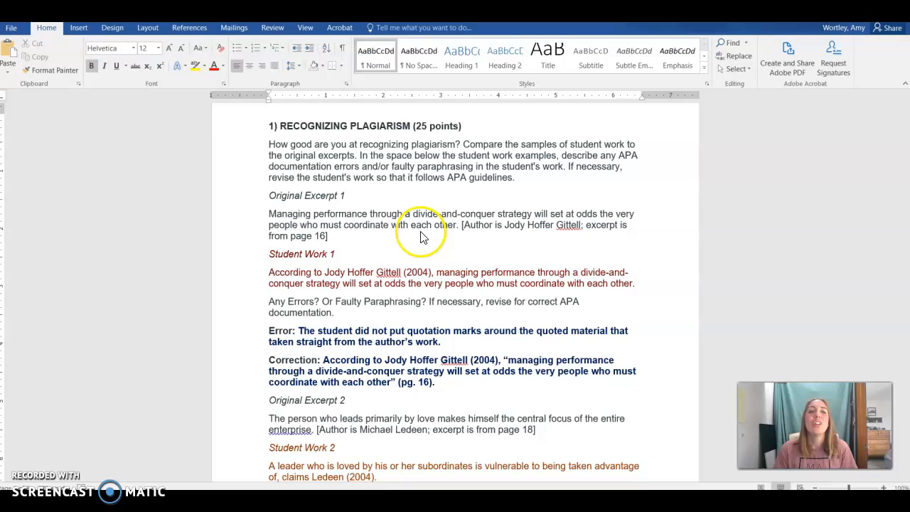
pyautogui.moveTo(402, 171)
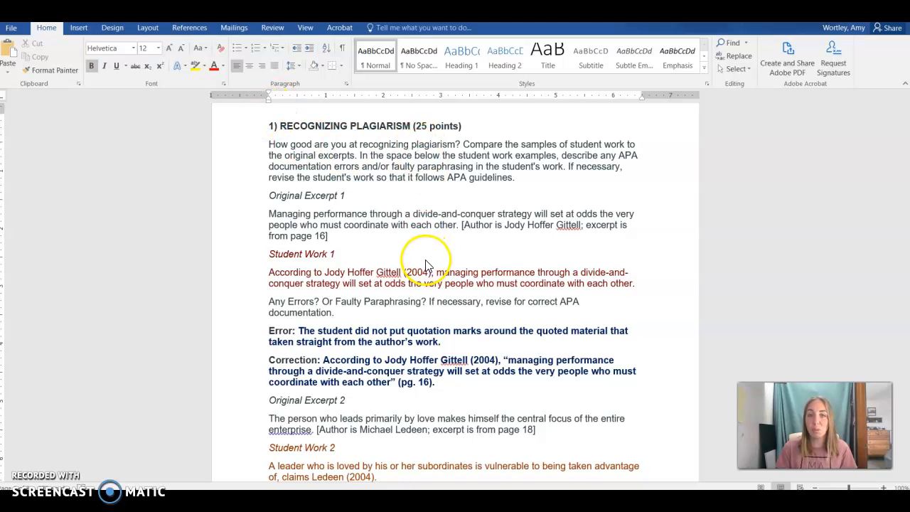
pyautogui.scroll(-3)
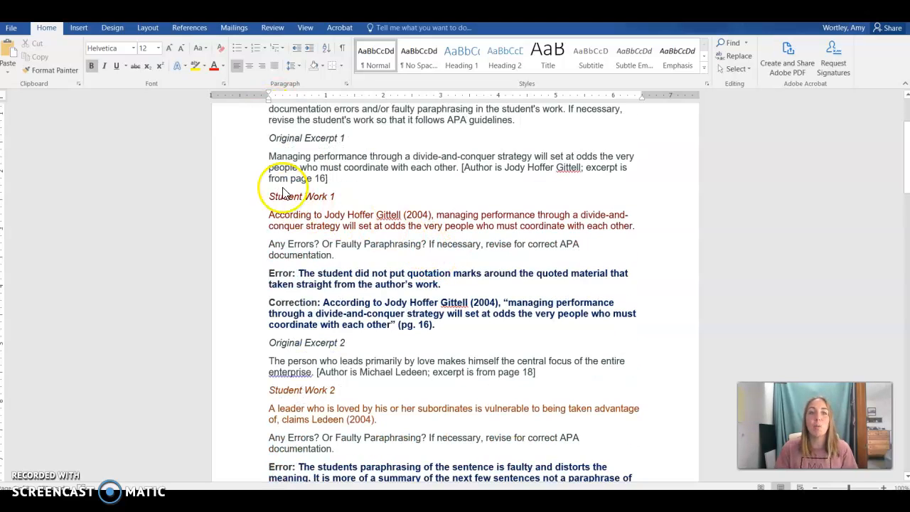
pyautogui.moveTo(320, 256)
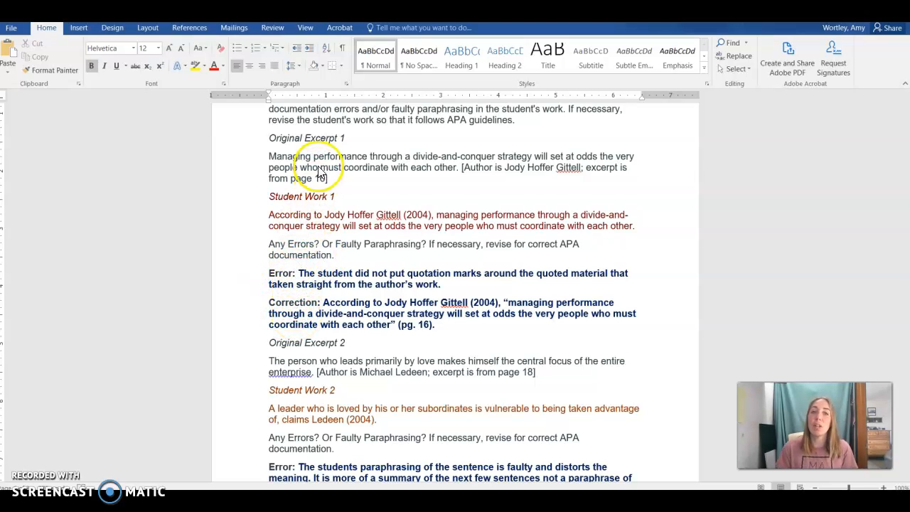
pyautogui.moveTo(402, 233)
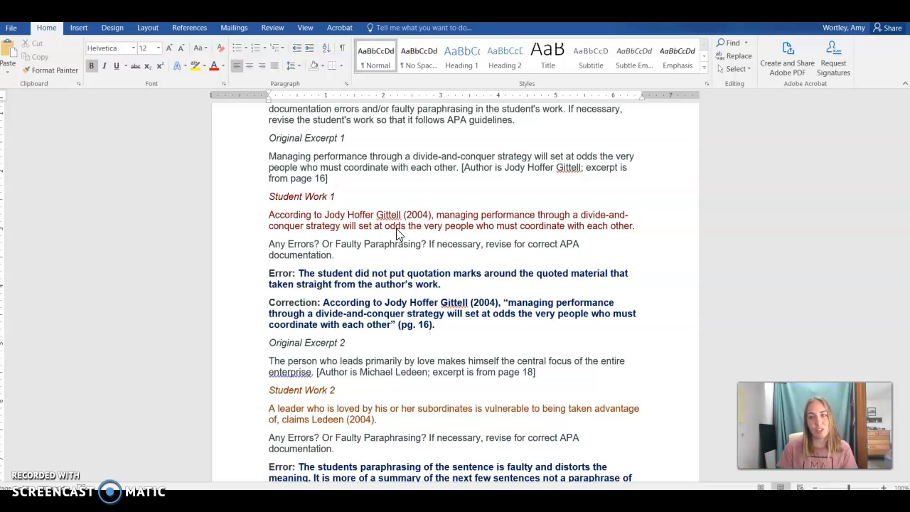
pyautogui.moveTo(380, 292)
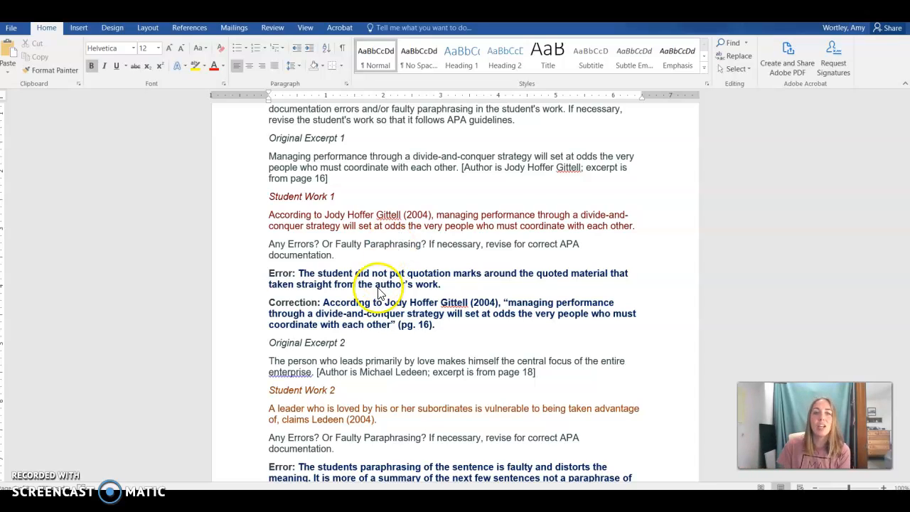
pyautogui.moveTo(469, 309)
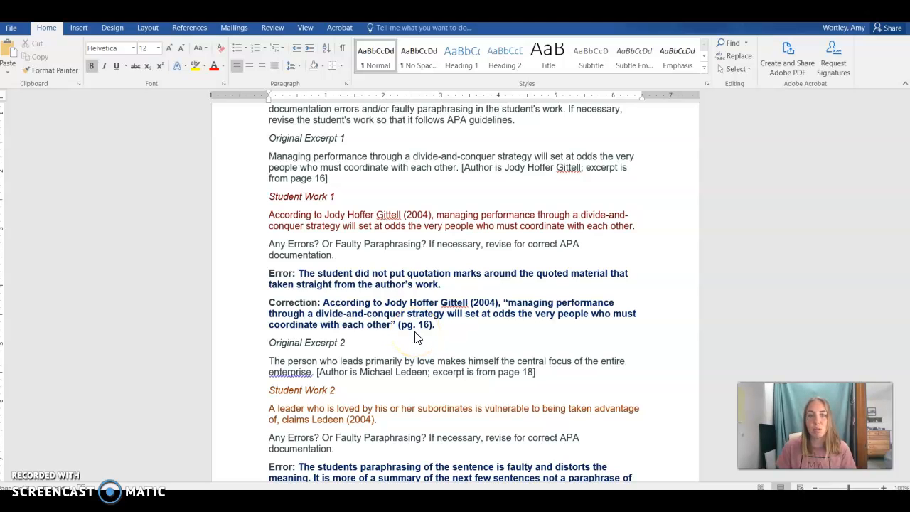
pyautogui.scroll(-3)
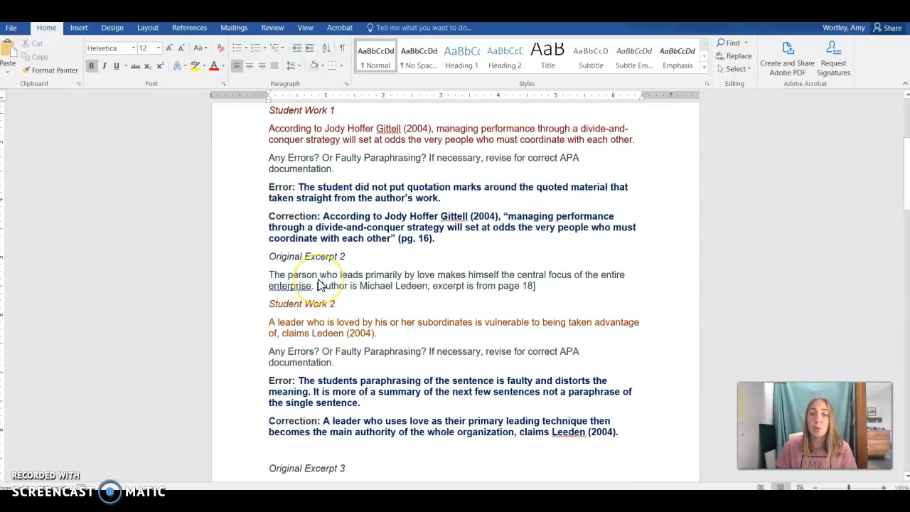
pyautogui.scroll(-3)
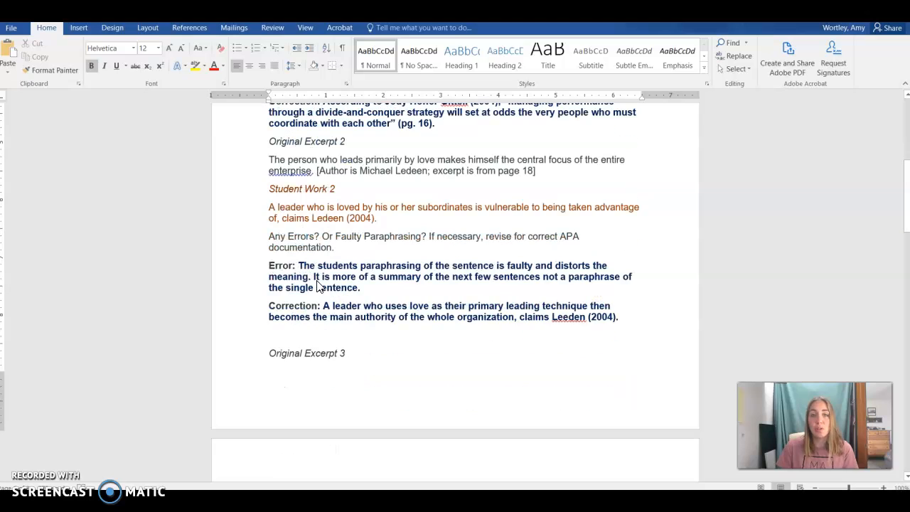
pyautogui.moveTo(363, 283)
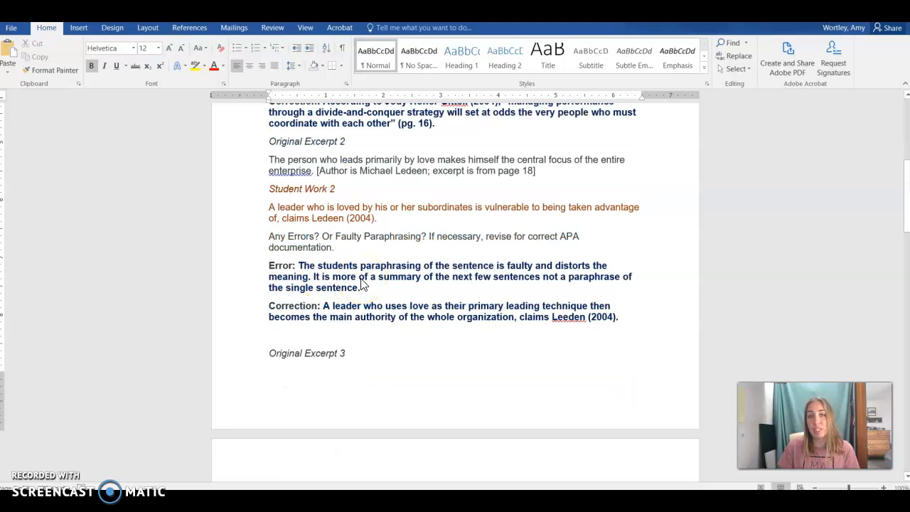
pyautogui.moveTo(463, 210)
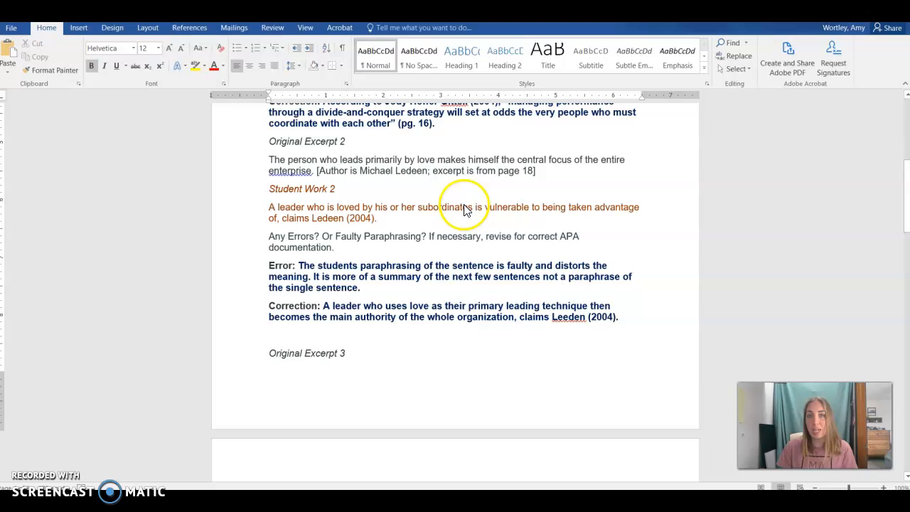
pyautogui.moveTo(483, 215)
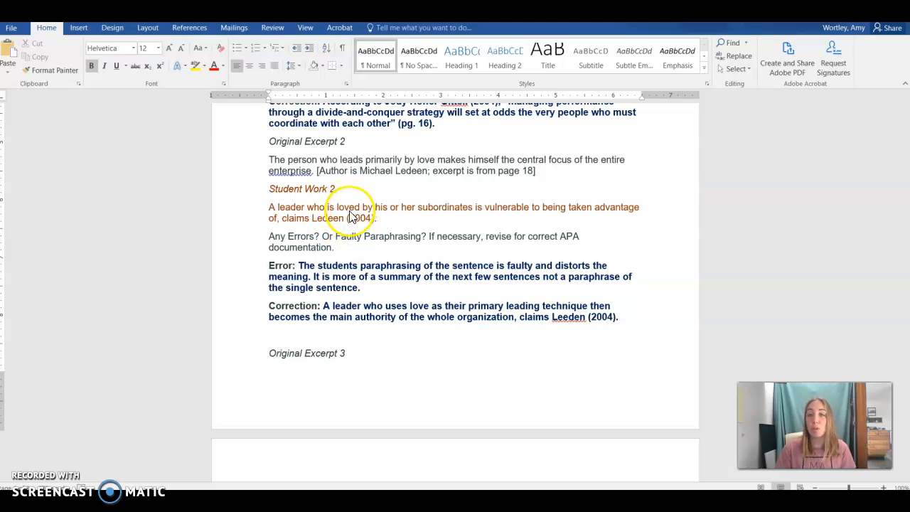
pyautogui.moveTo(436, 295)
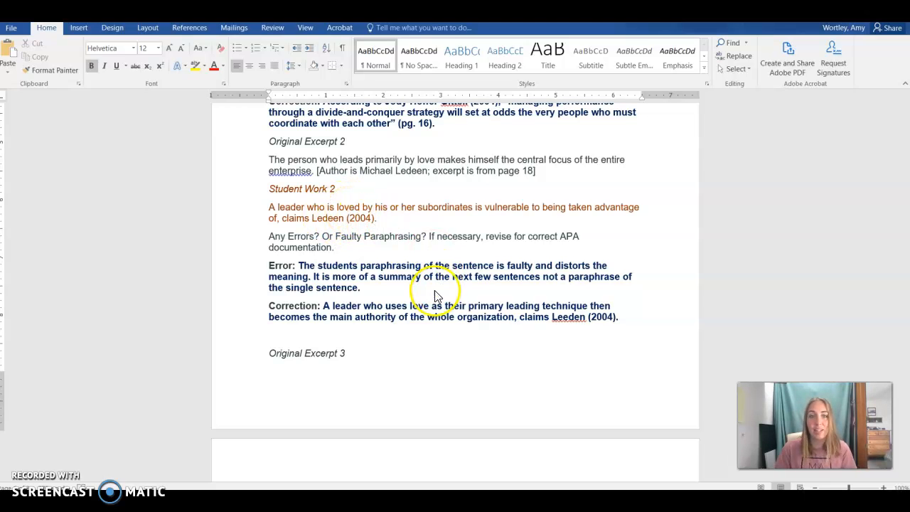
pyautogui.moveTo(429, 304)
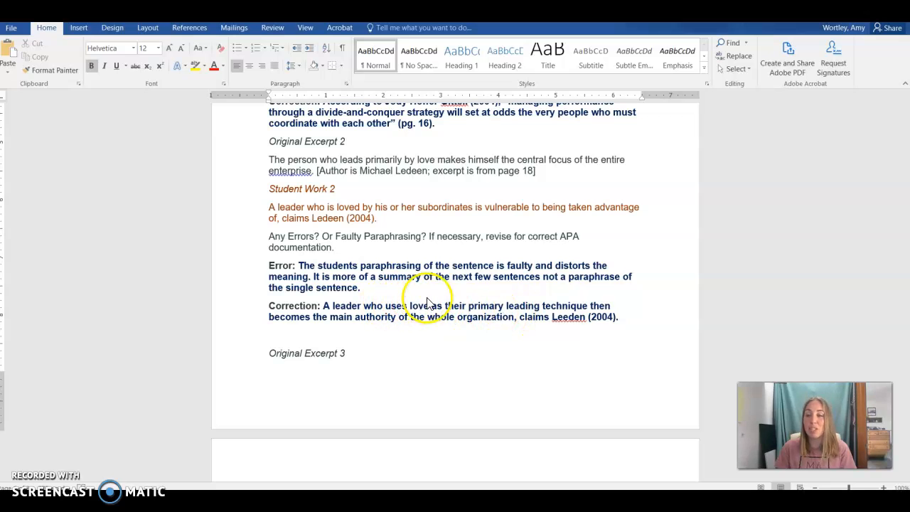
pyautogui.moveTo(435, 318)
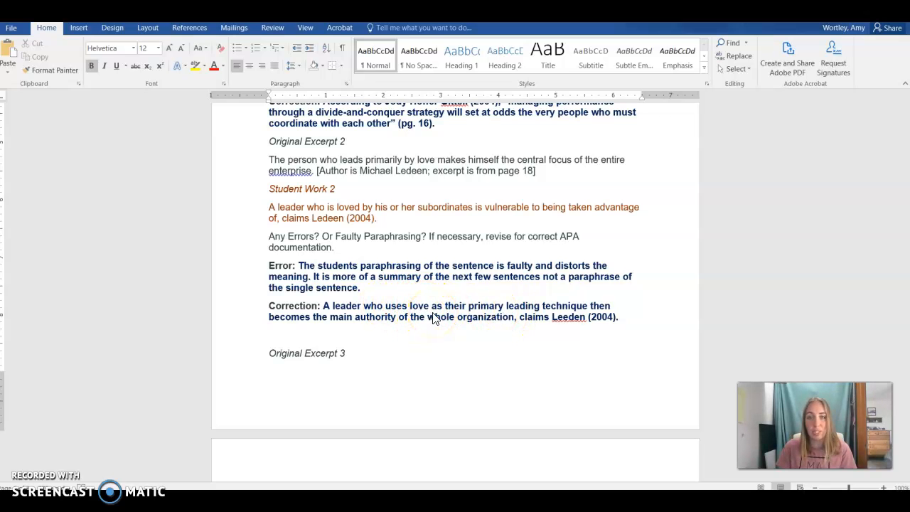
pyautogui.scroll(-3)
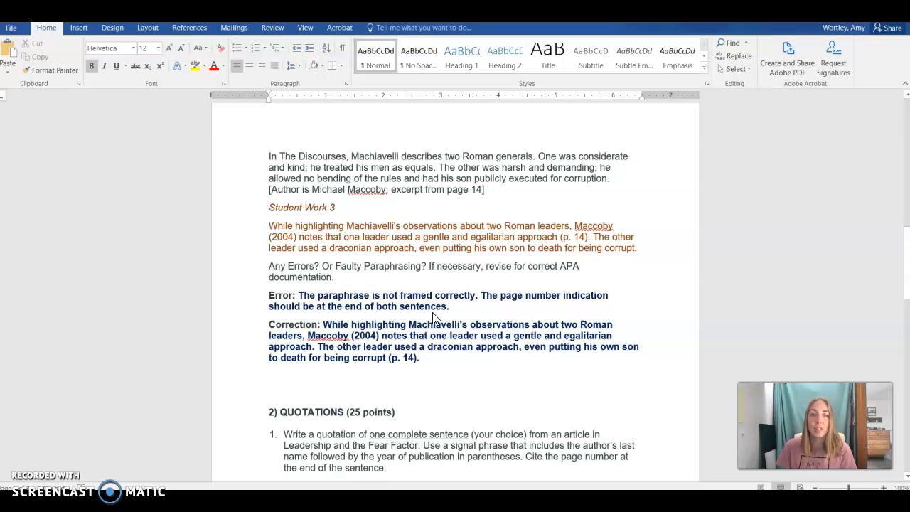
pyautogui.scroll(-3)
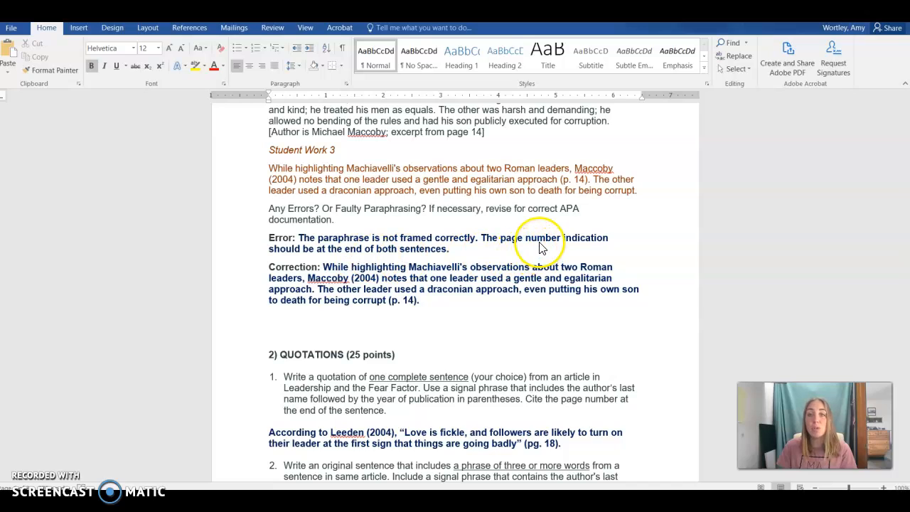
pyautogui.moveTo(583, 182)
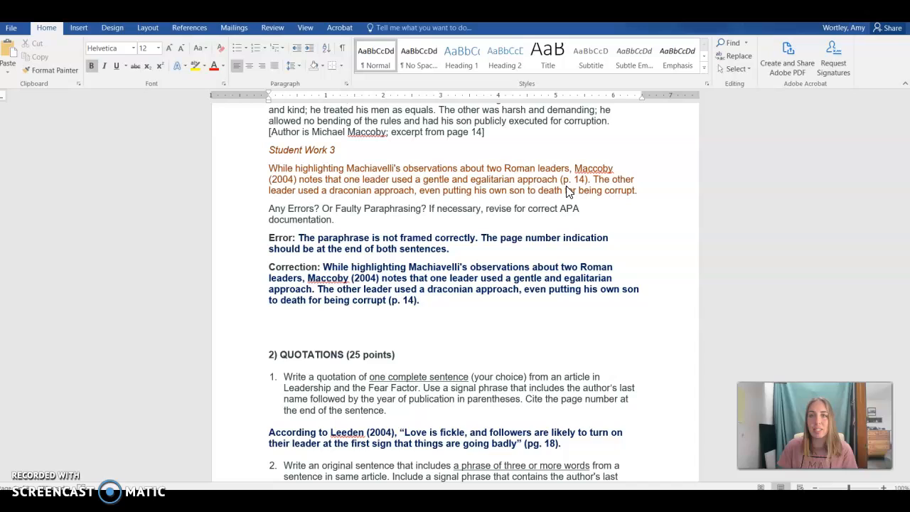
pyautogui.moveTo(580, 178)
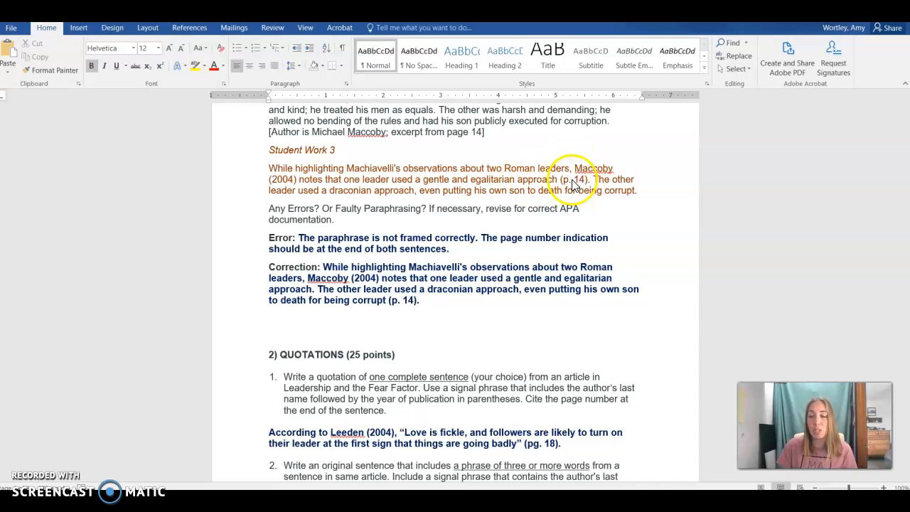
pyautogui.moveTo(597, 206)
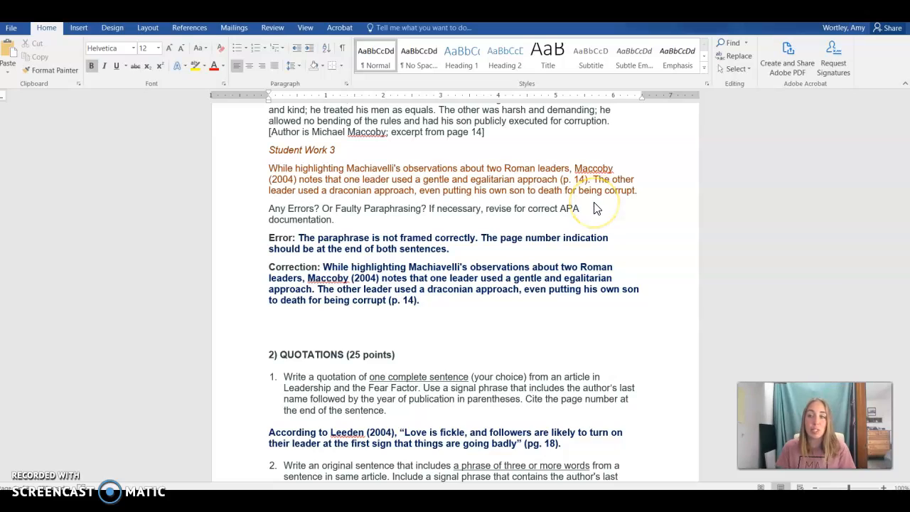
pyautogui.moveTo(597, 206)
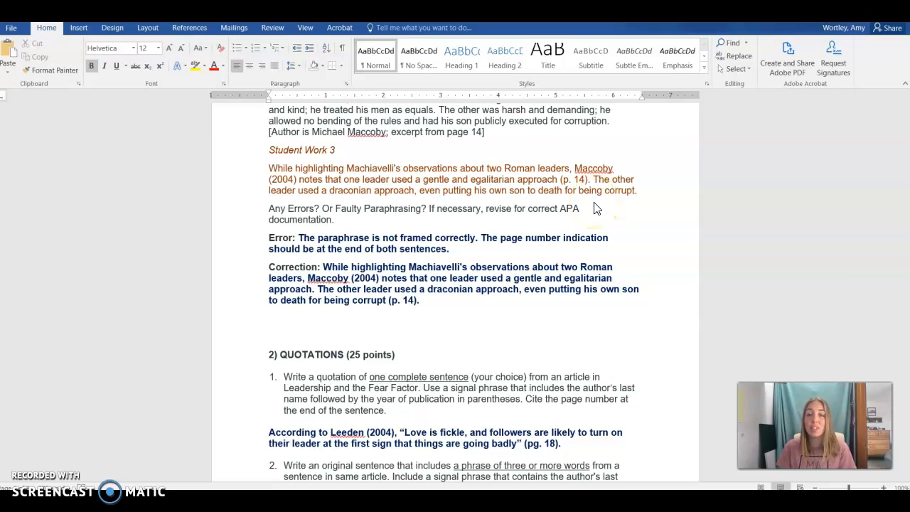
pyautogui.moveTo(639, 197)
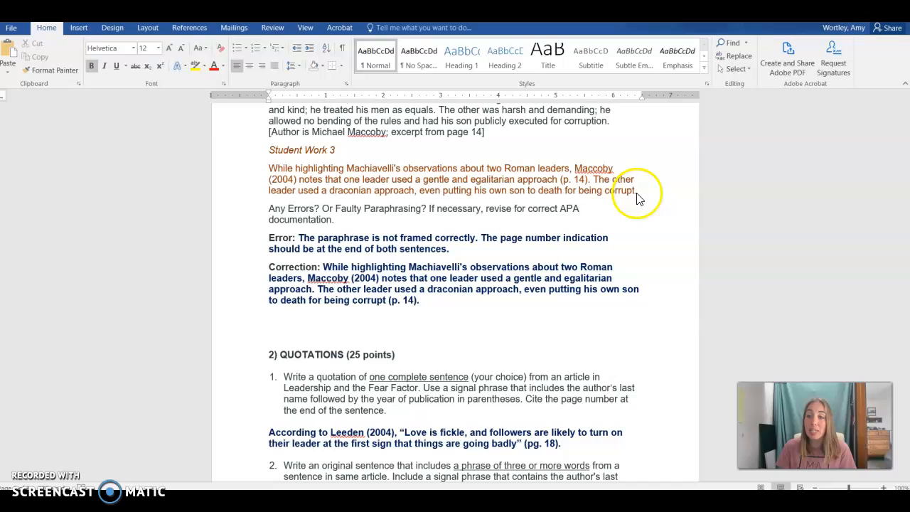
pyautogui.moveTo(653, 205)
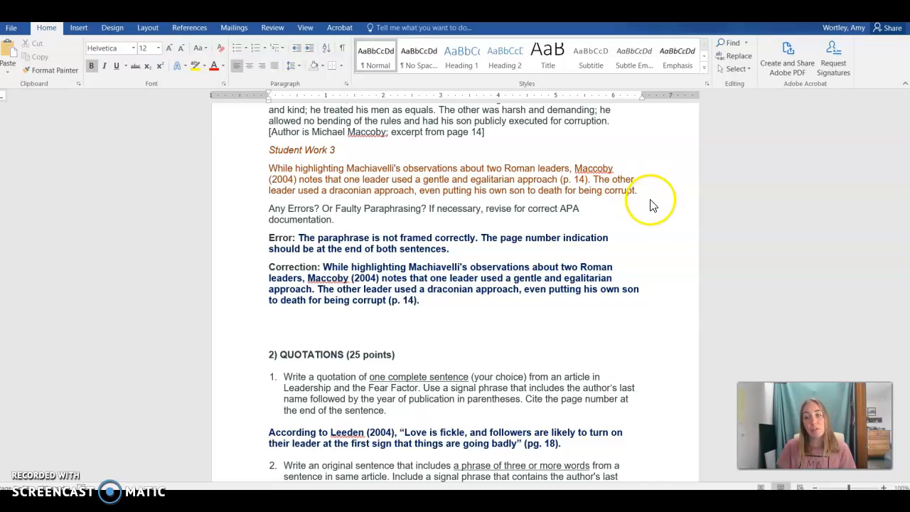
pyautogui.moveTo(590, 187)
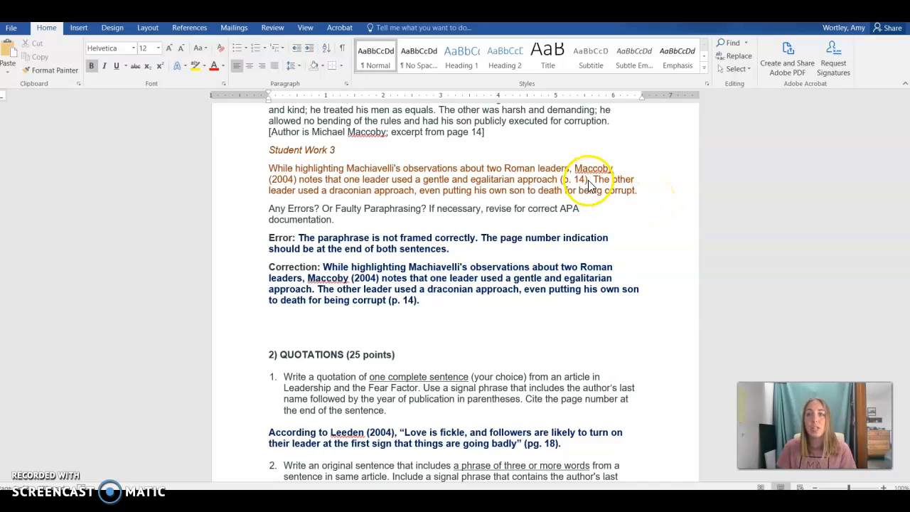
pyautogui.moveTo(658, 200)
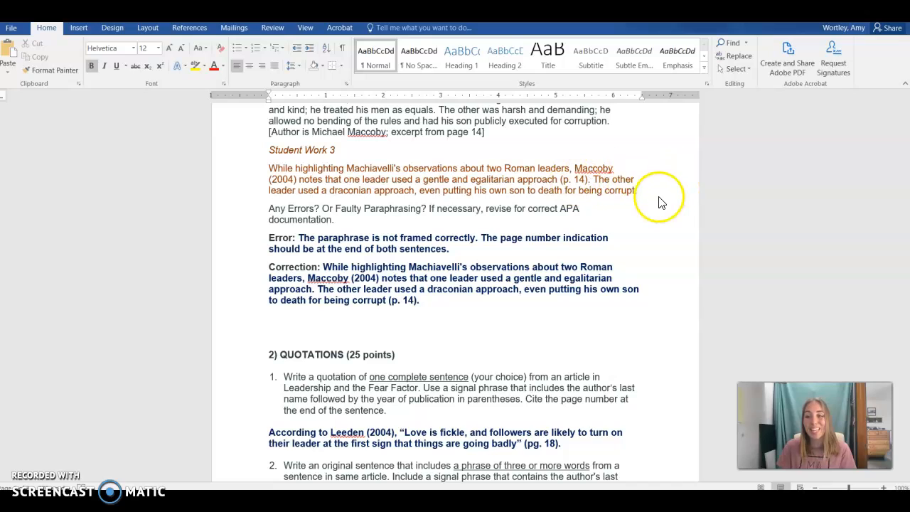
pyautogui.moveTo(601, 206)
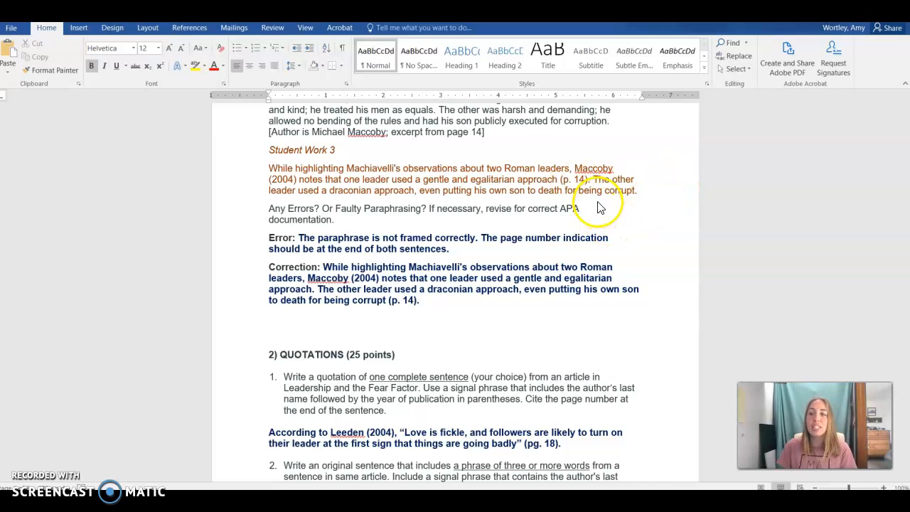
pyautogui.moveTo(491, 266)
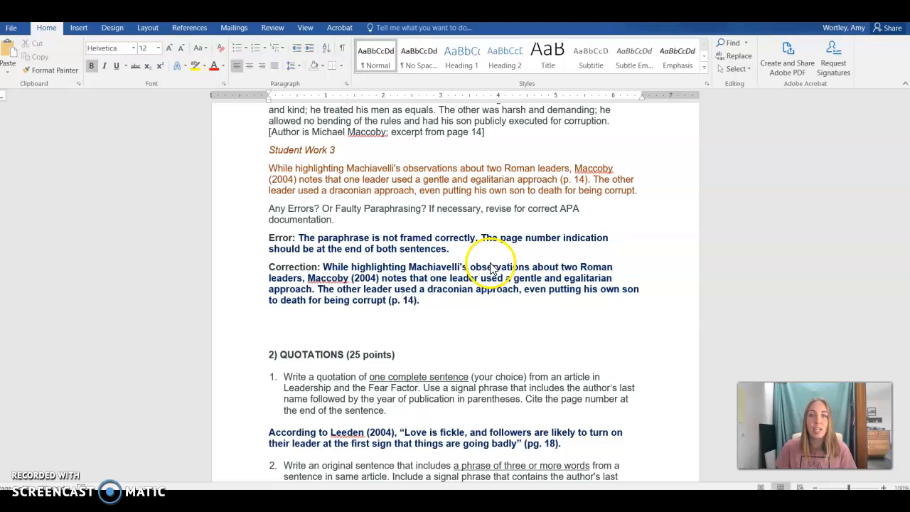
pyautogui.moveTo(418, 313)
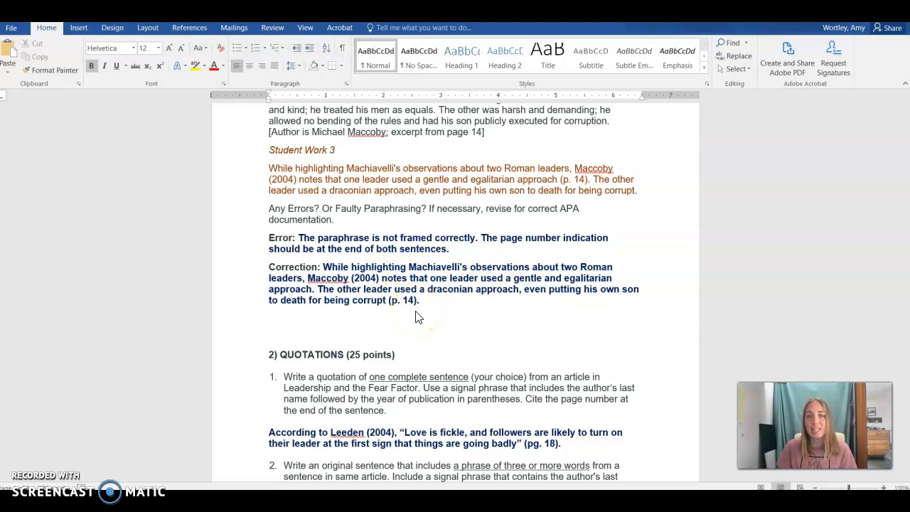
pyautogui.scroll(-3)
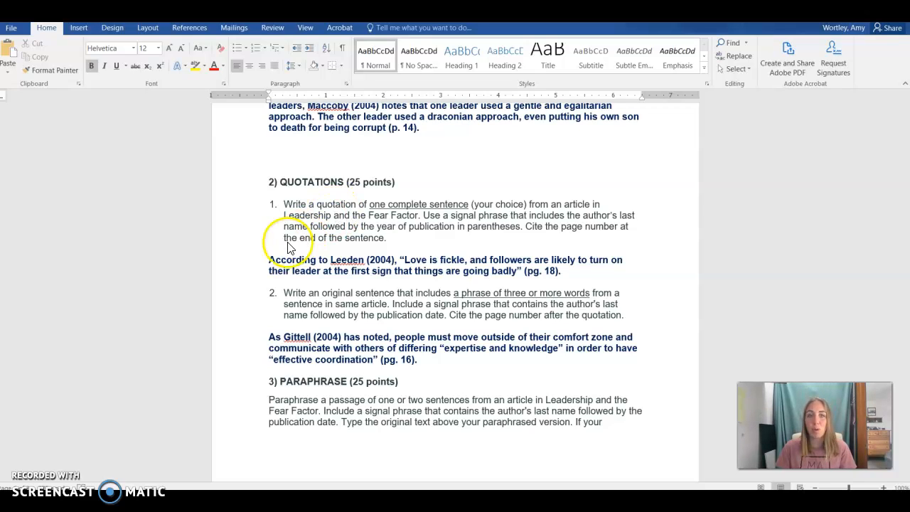
pyautogui.moveTo(430, 268)
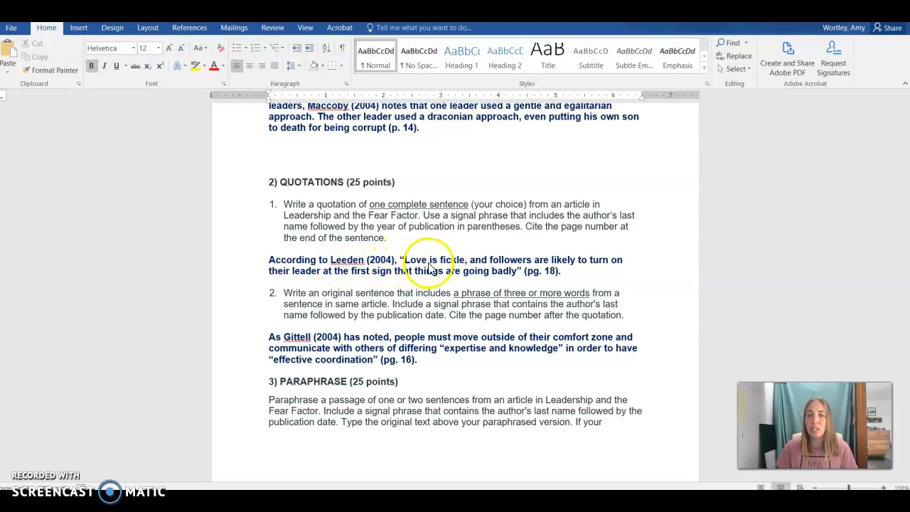
pyautogui.moveTo(535, 284)
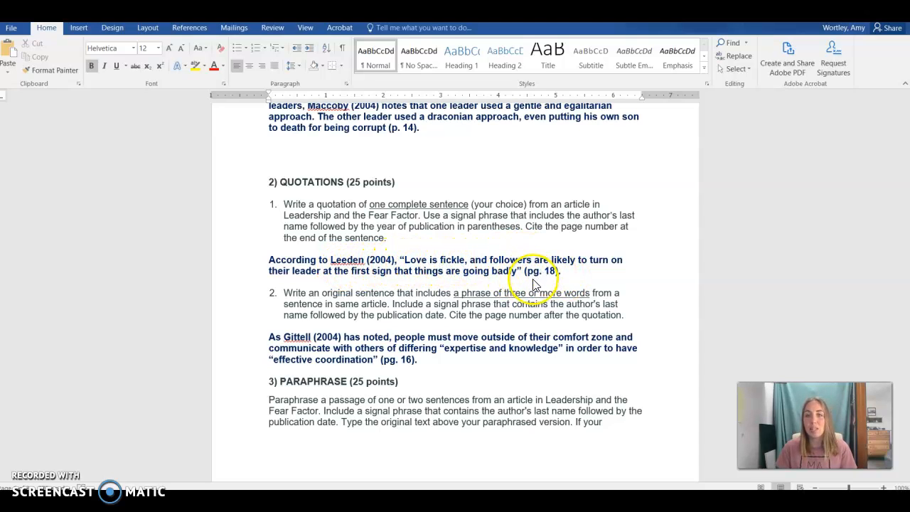
pyautogui.moveTo(501, 274)
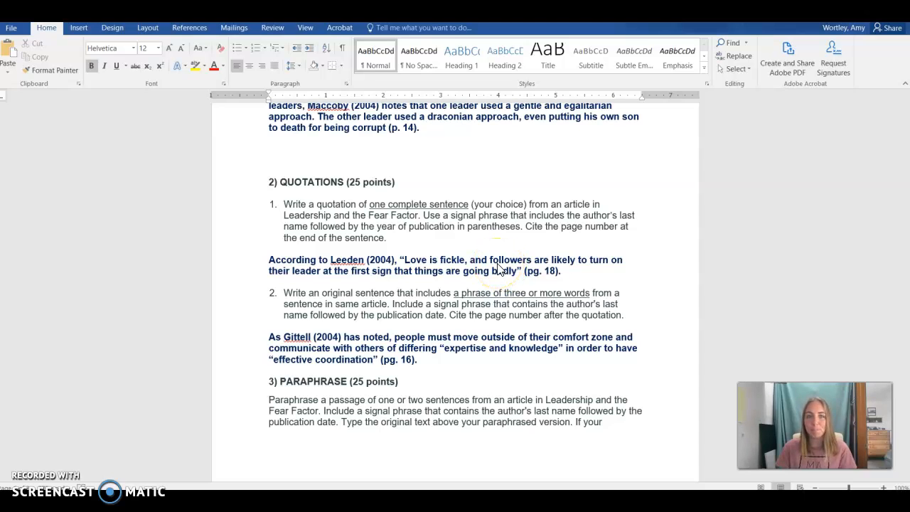
pyautogui.scroll(-3)
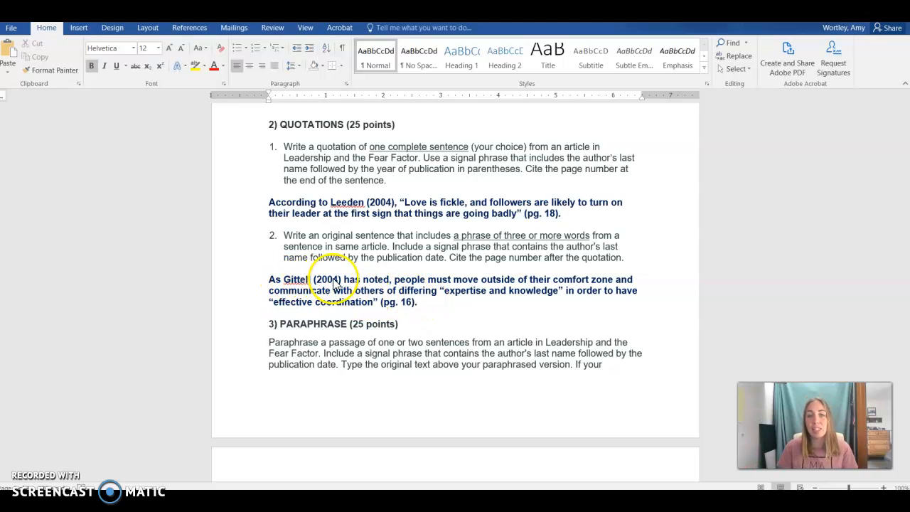
pyautogui.moveTo(626, 277)
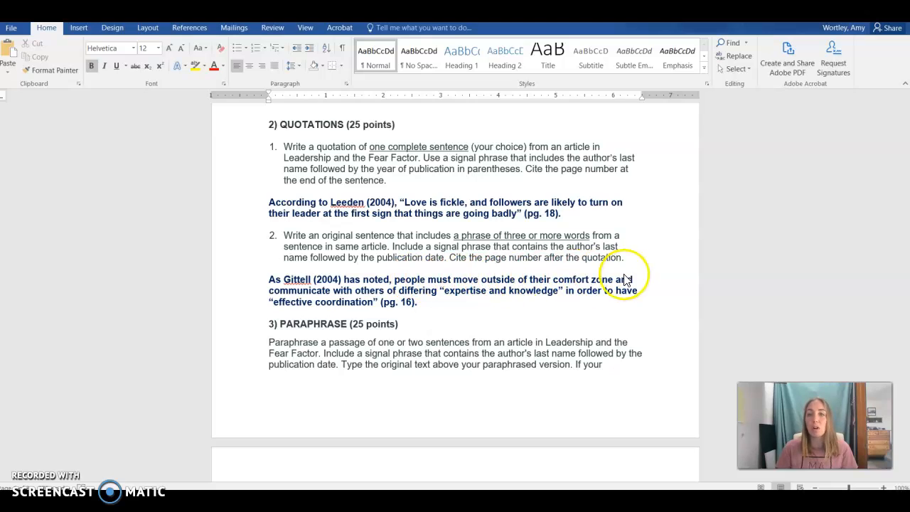
pyautogui.moveTo(510, 287)
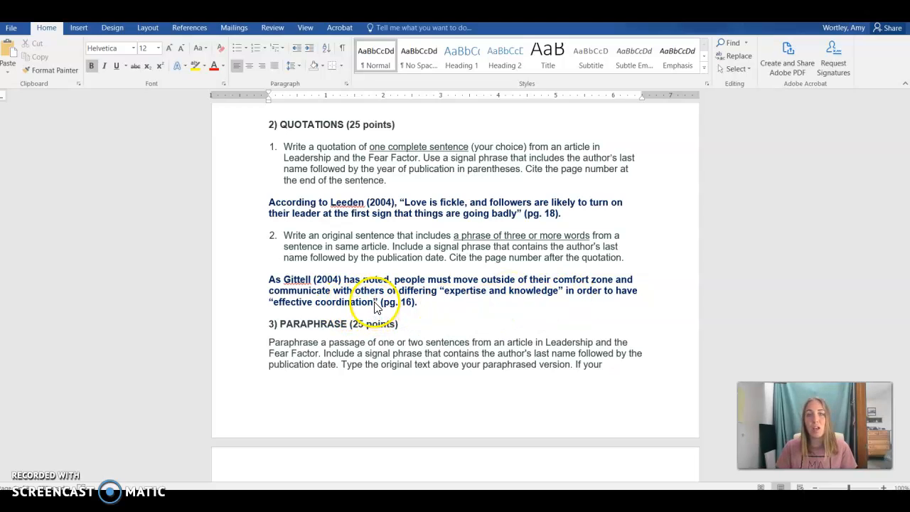
pyautogui.moveTo(418, 309)
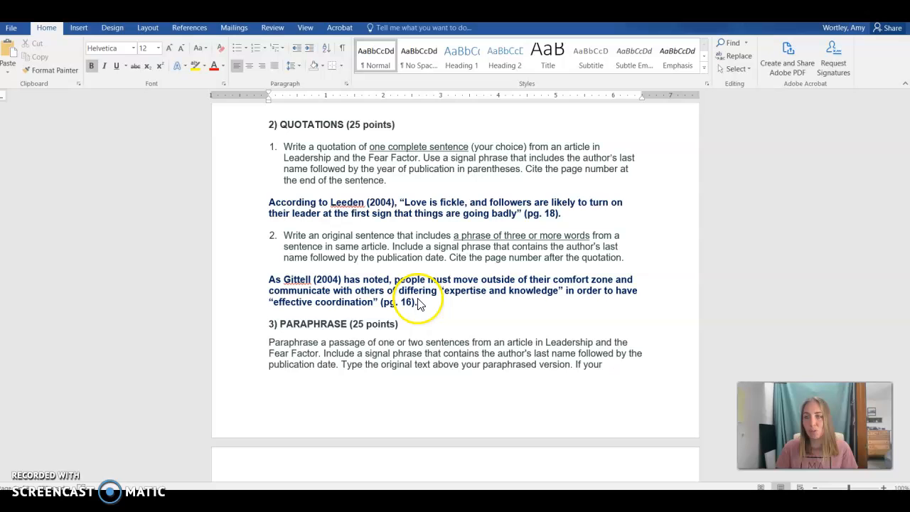
pyautogui.scroll(-3)
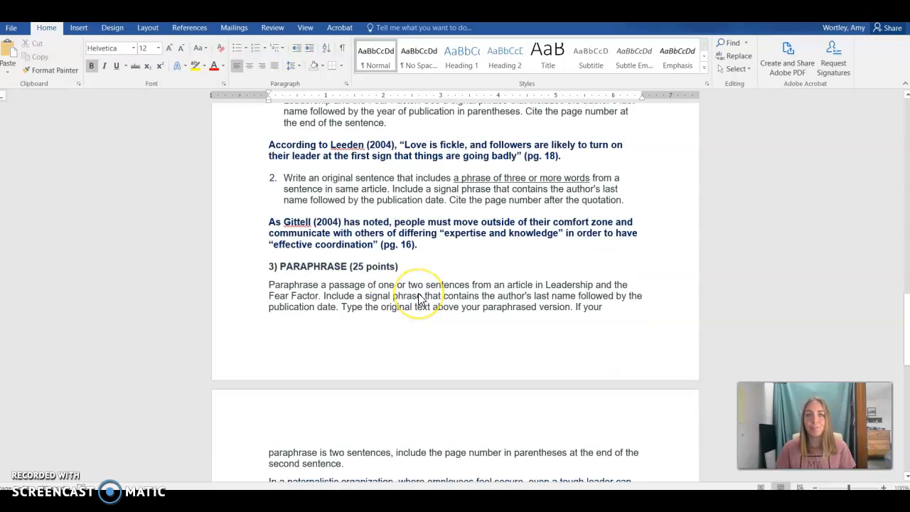
pyautogui.scroll(-3)
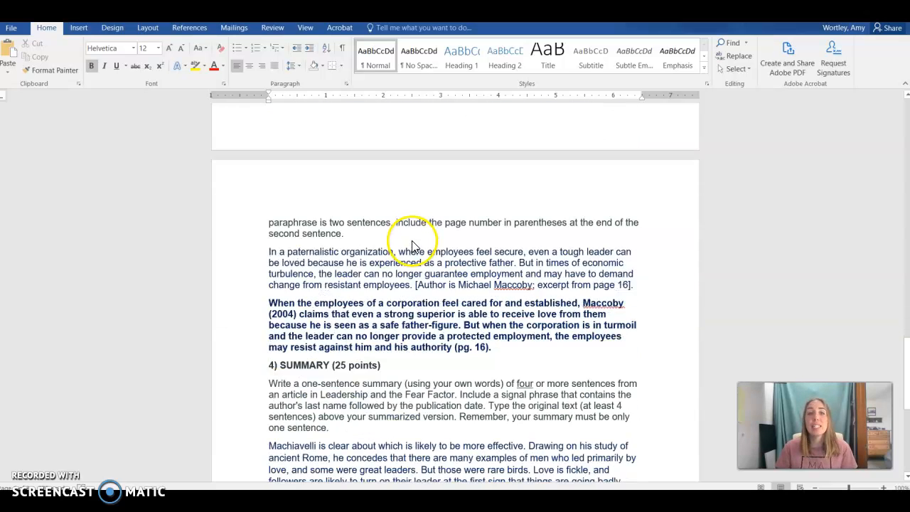
pyautogui.scroll(-3)
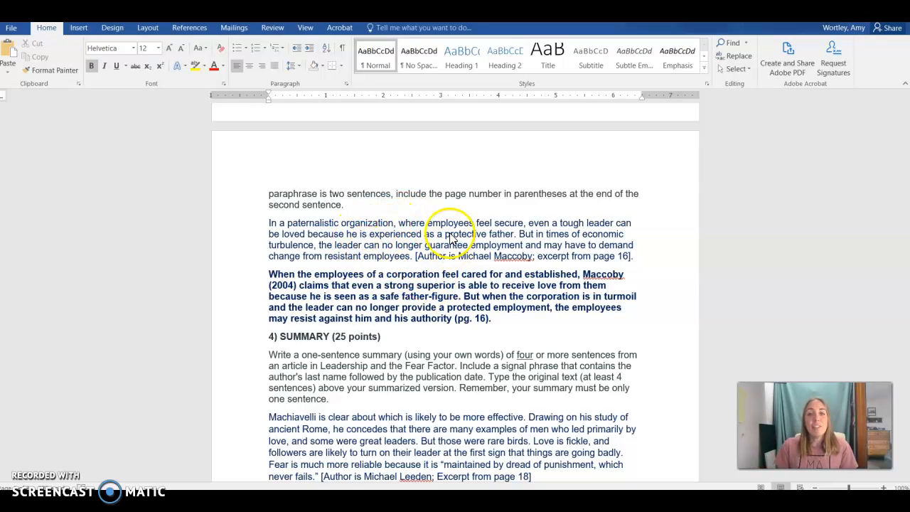
pyautogui.moveTo(619, 270)
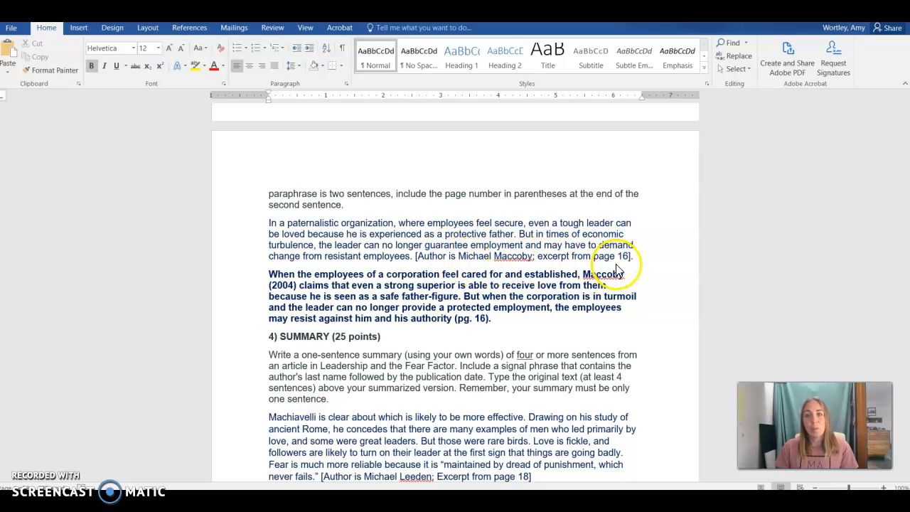
pyautogui.moveTo(423, 238)
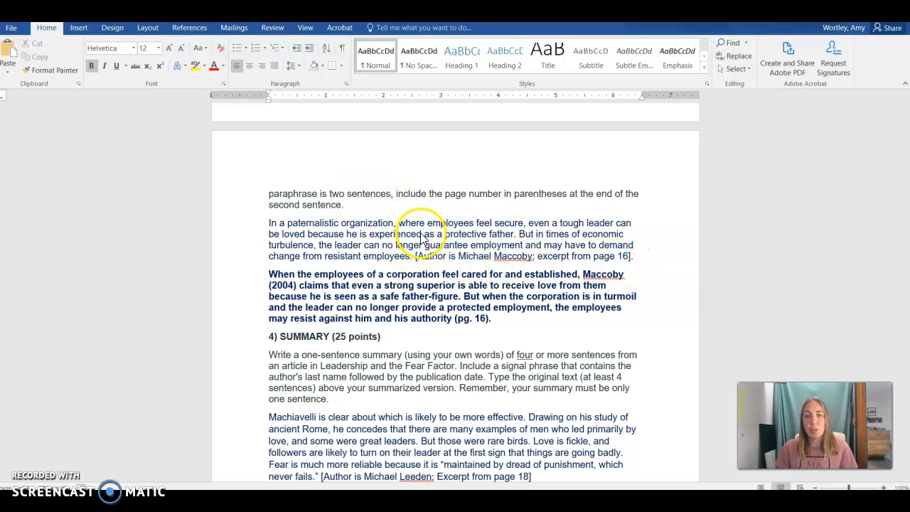
pyautogui.moveTo(424, 278)
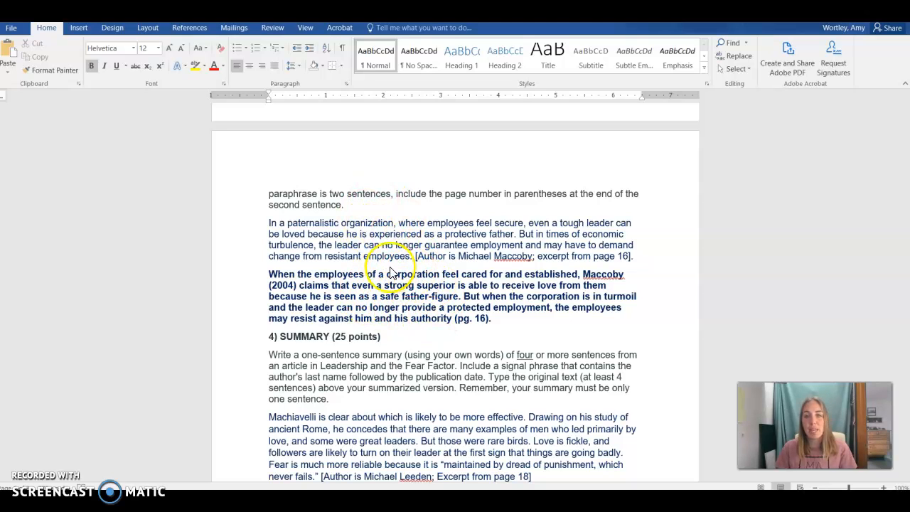
pyautogui.moveTo(460, 308)
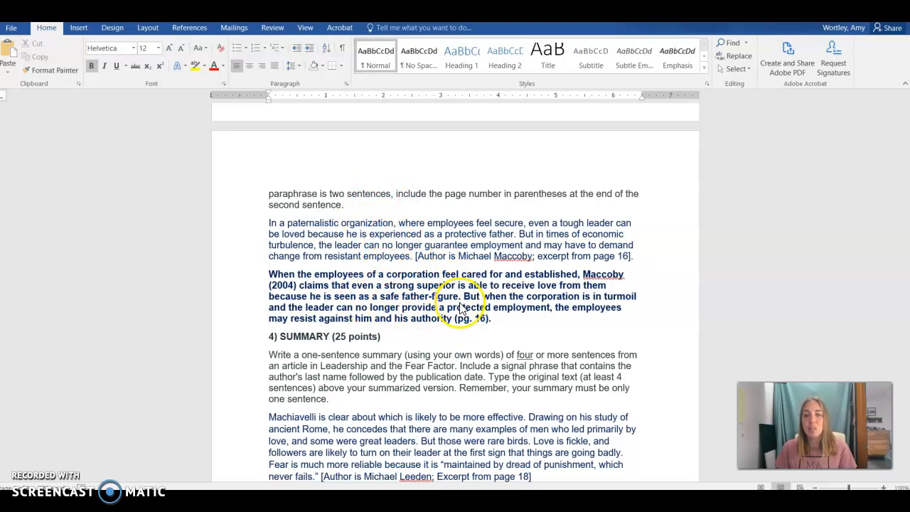
pyautogui.moveTo(488, 321)
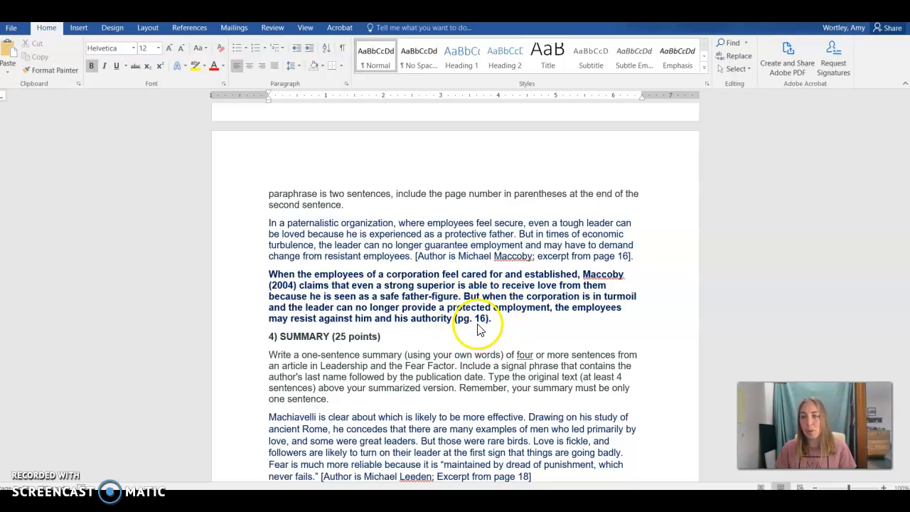
pyautogui.scroll(-3)
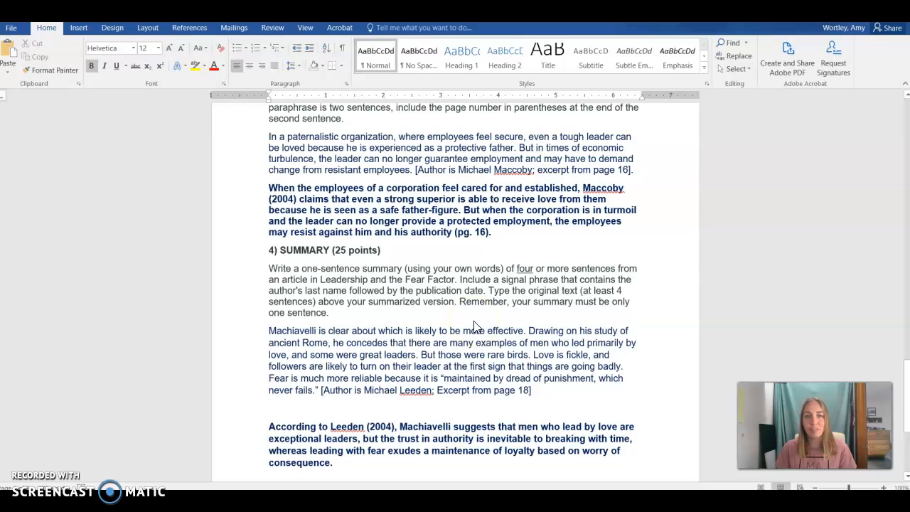
pyautogui.scroll(-3)
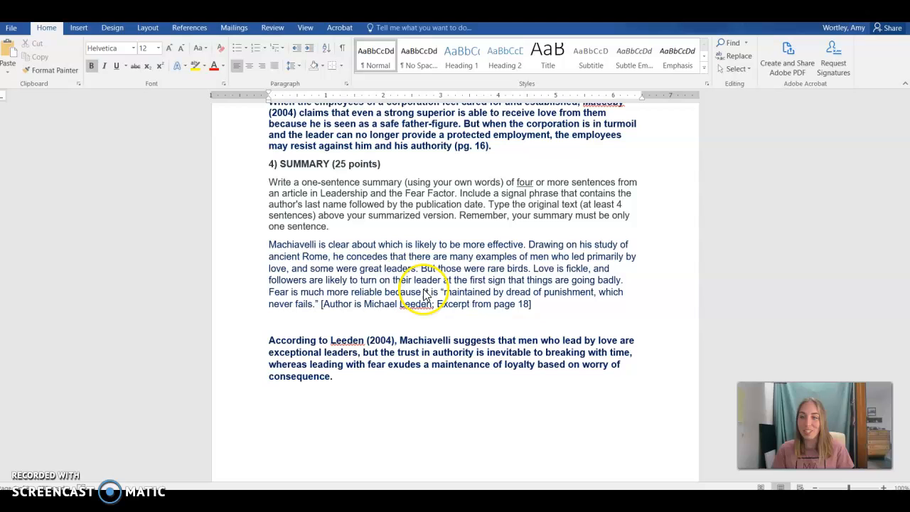
pyautogui.moveTo(381, 379)
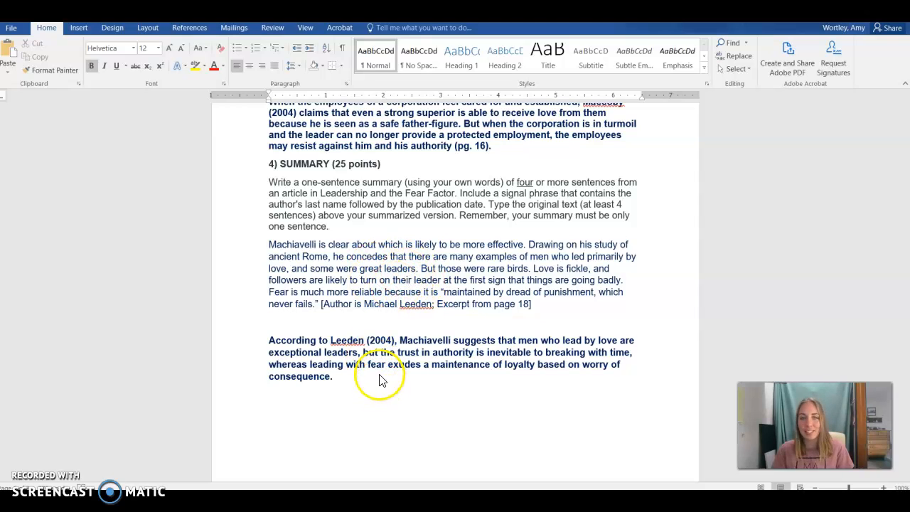
pyautogui.moveTo(430, 295)
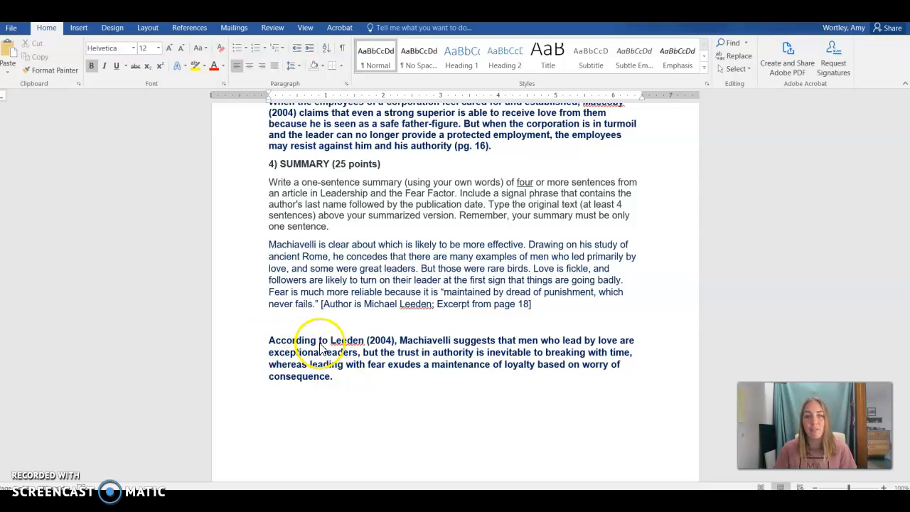
pyautogui.moveTo(370, 352)
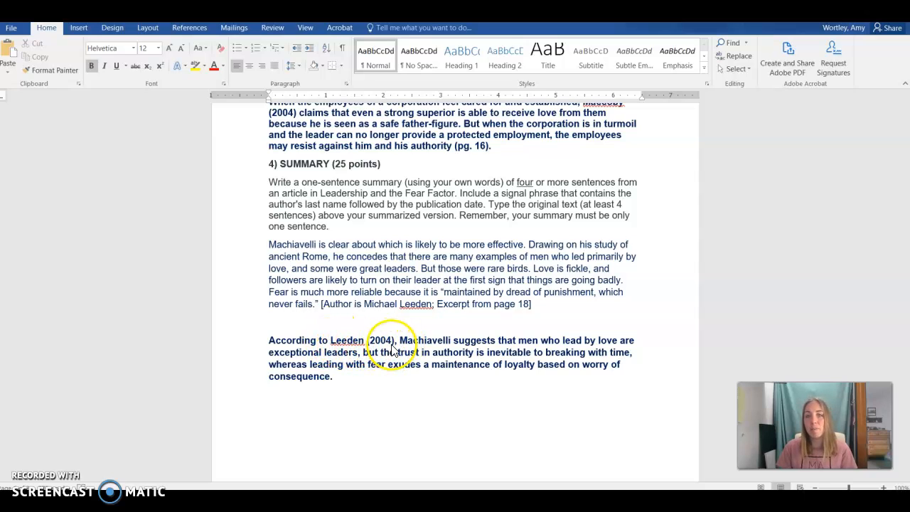
pyautogui.moveTo(441, 341)
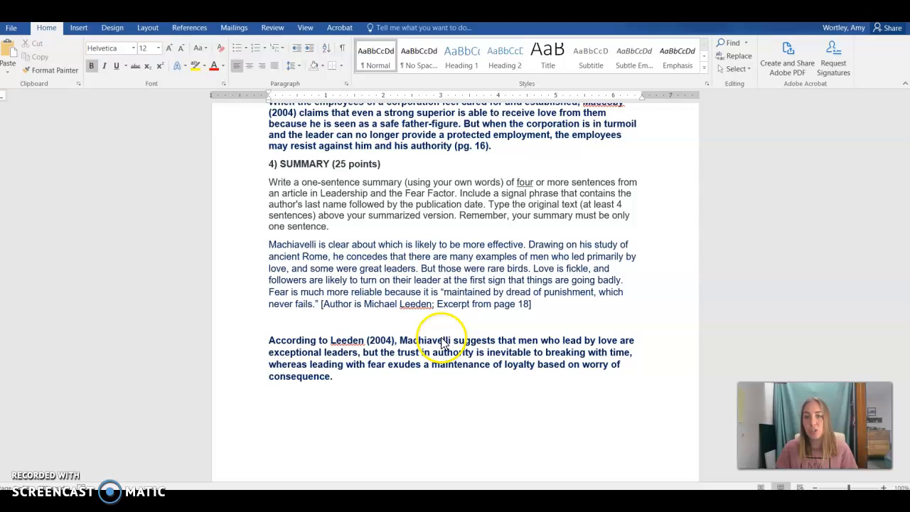
pyautogui.moveTo(572, 384)
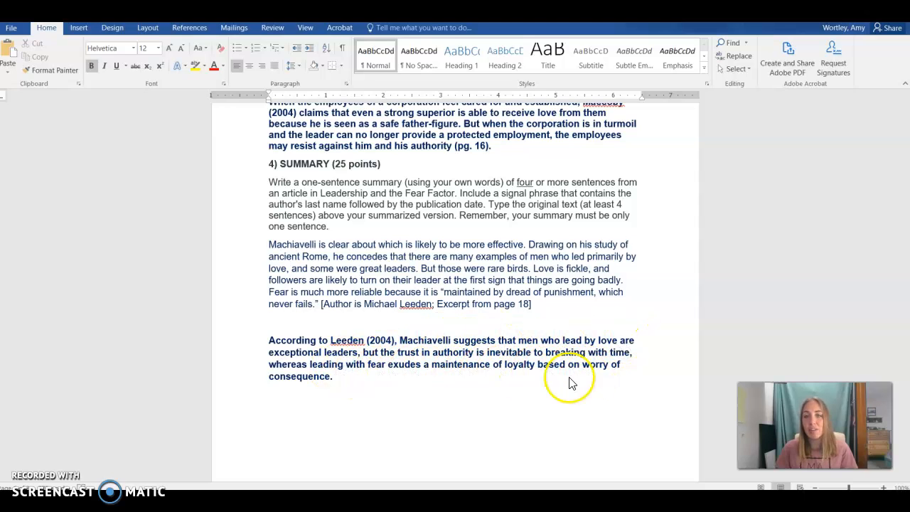
pyautogui.moveTo(338, 384)
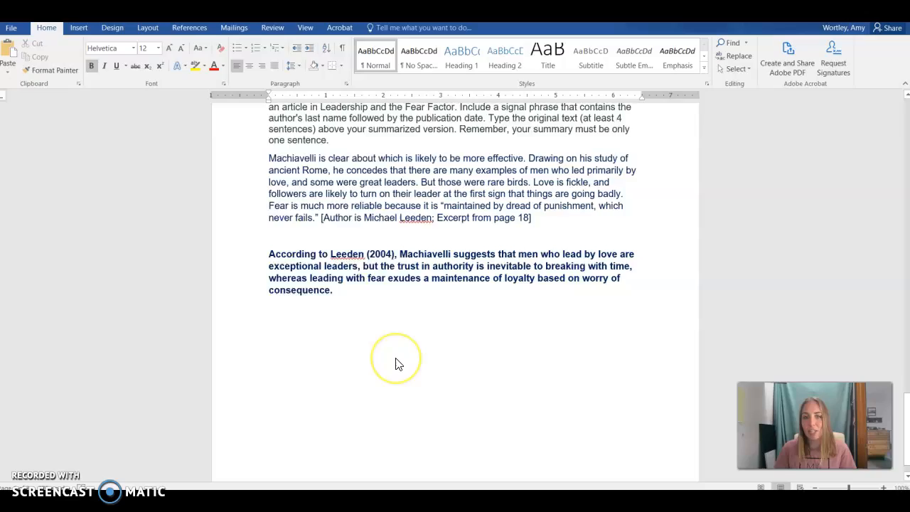
pyautogui.scroll(-3)
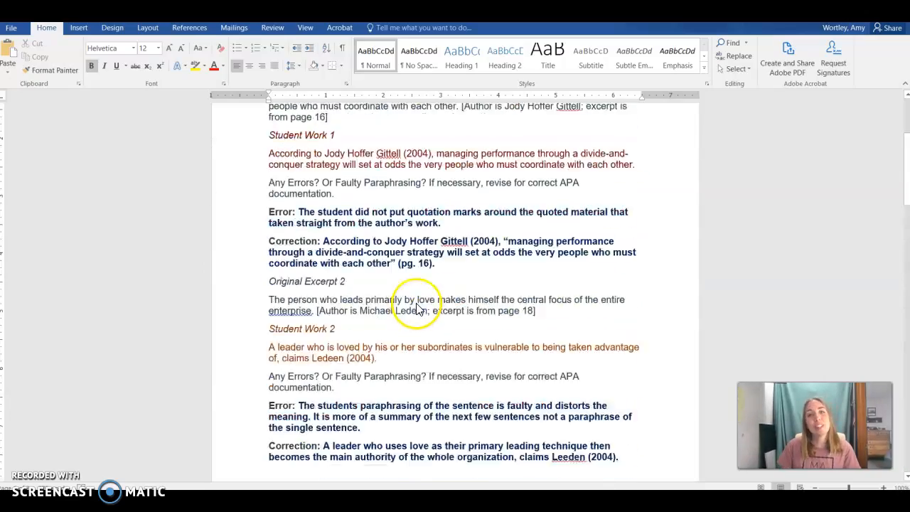
pyautogui.scroll(3)
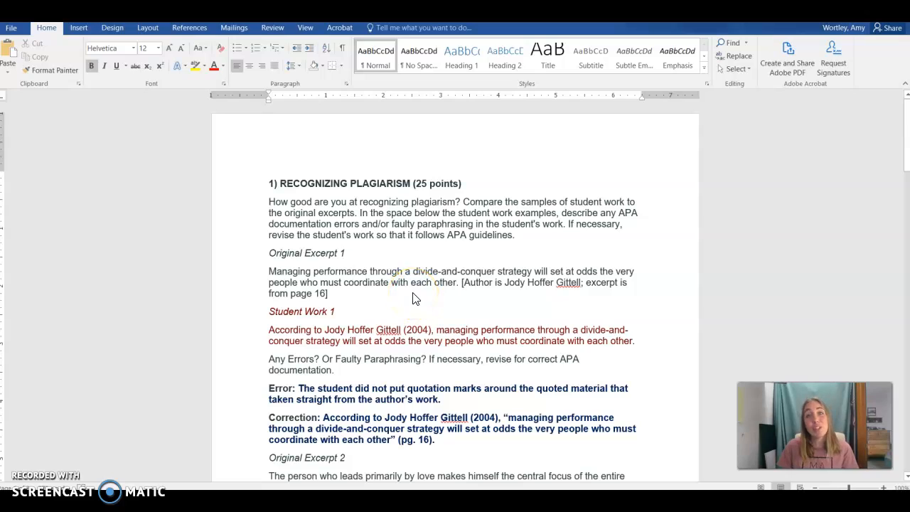
pyautogui.moveTo(82, 487)
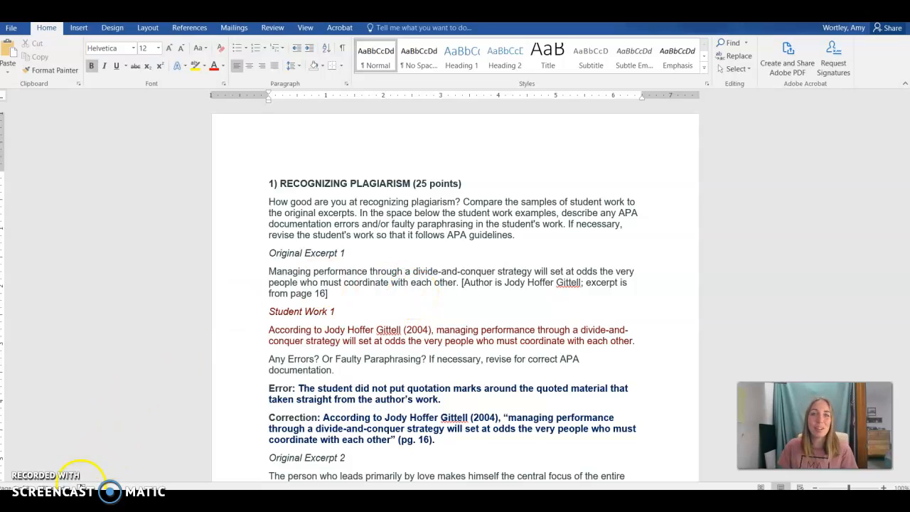